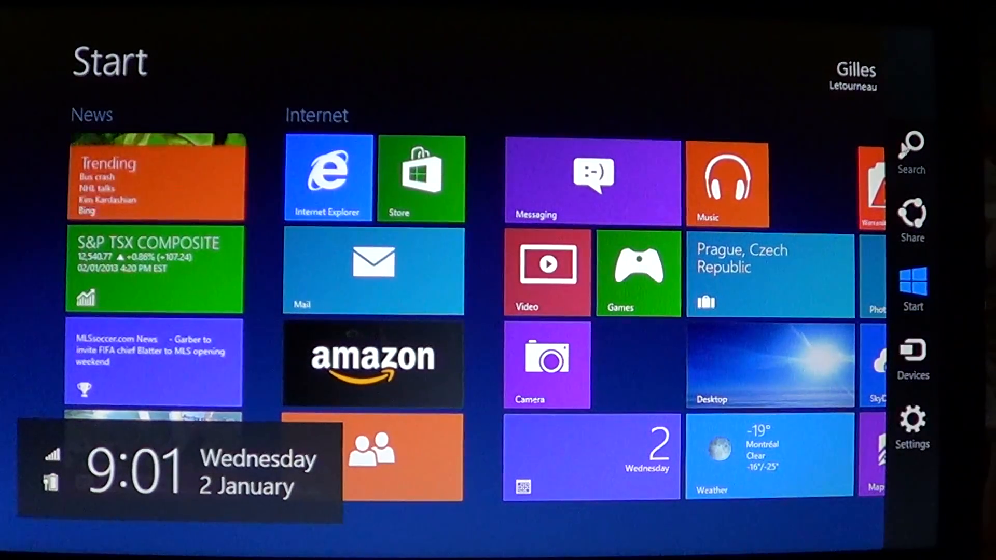
Step: Search the Settings category of the Search charm for "disk def"
{"action": "left_click", "coordinate": [912, 152]}
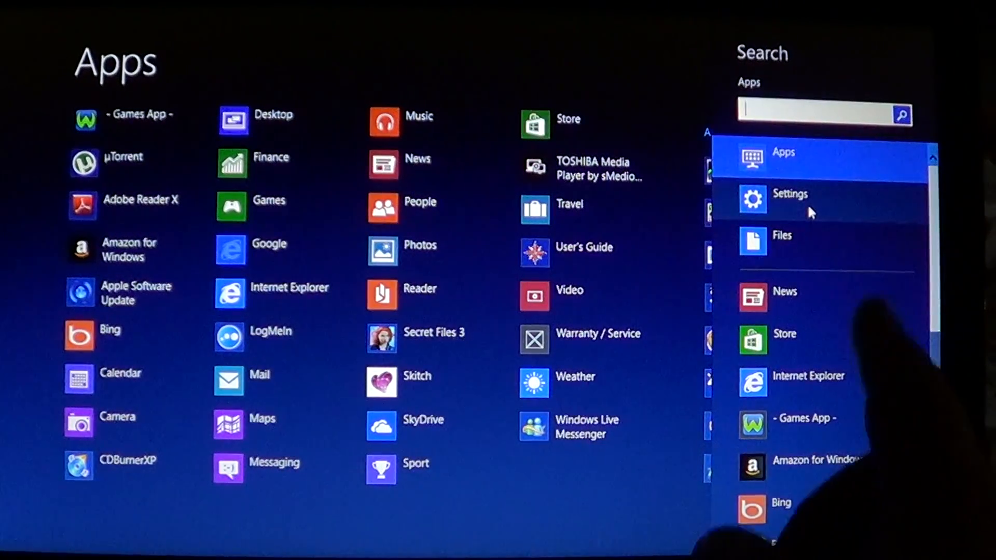
{"action": "left_click", "coordinate": [790, 199]}
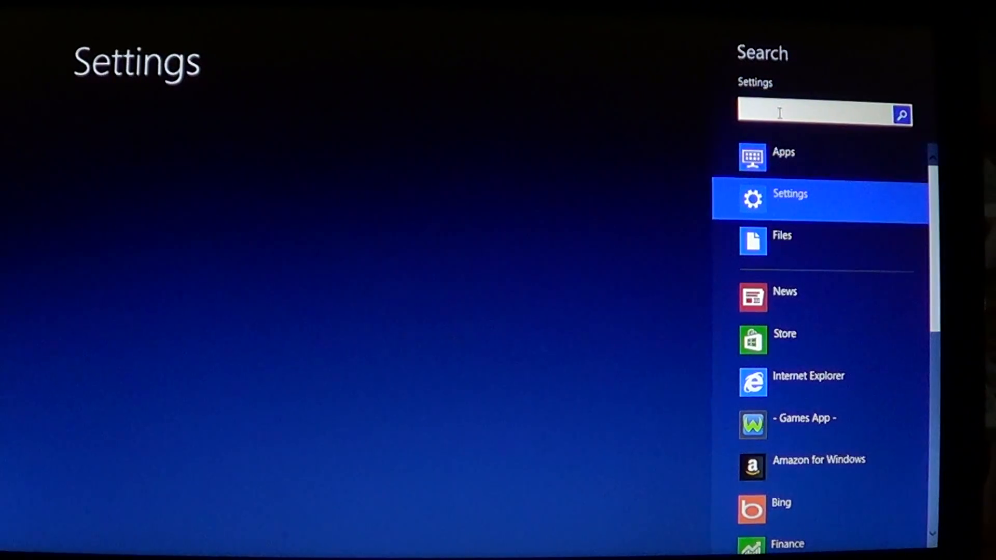
{"action": "type", "text": "d"}
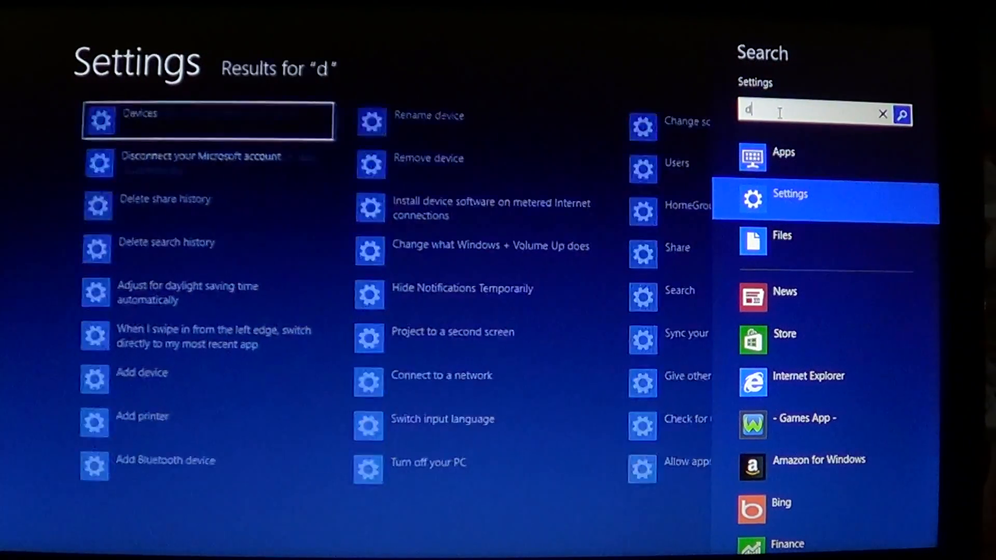
{"action": "type", "text": "isk d"}
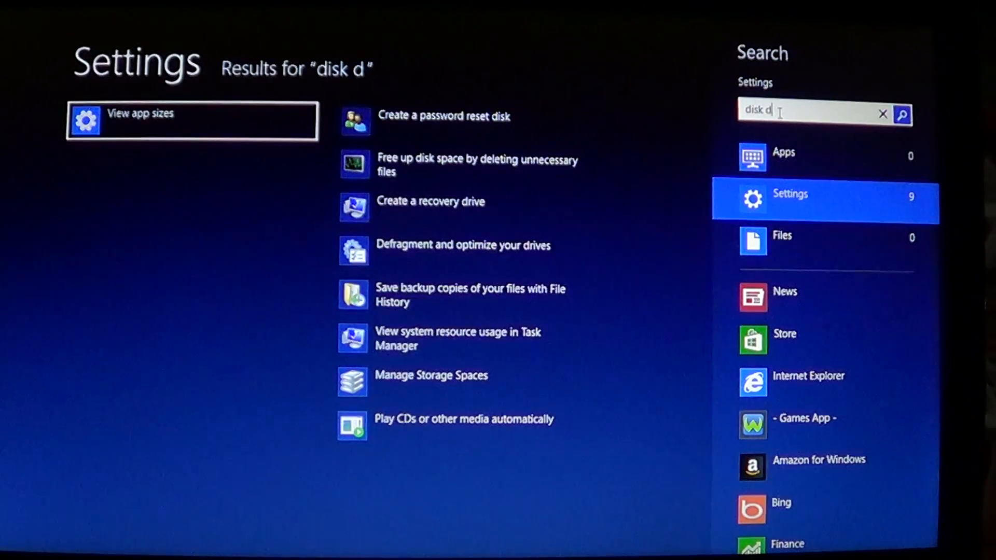
{"action": "type", "text": "ef"}
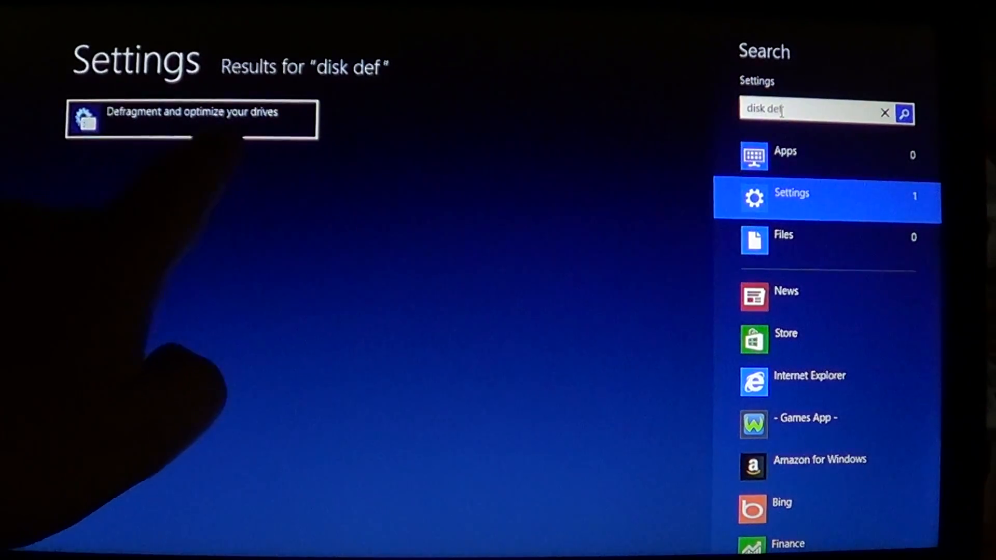
{"action": "mouse_move", "coordinate": [425, 12]}
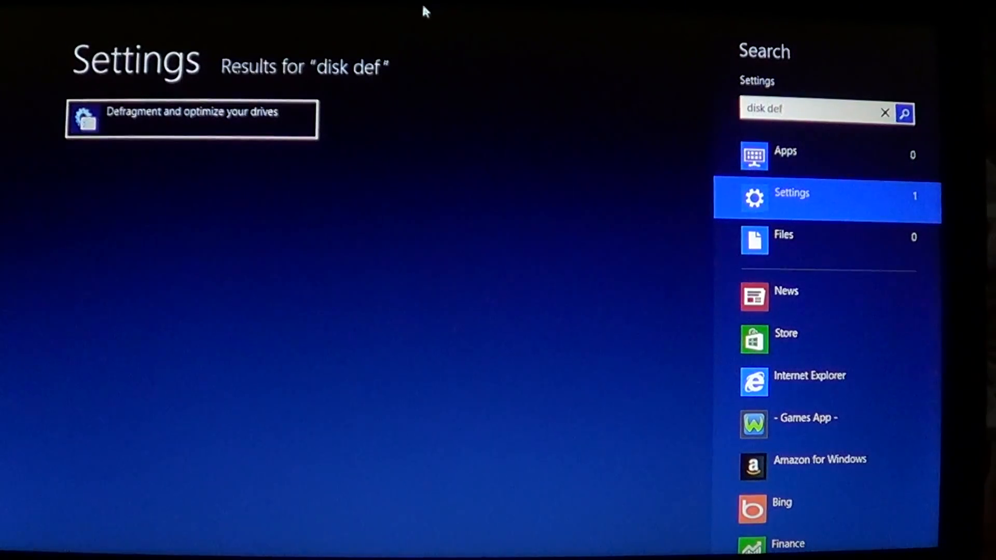
Step: Launch Defragment and optimize your drives to see the C:, Recovery and System drives at 0% fragmented
{"action": "left_click", "coordinate": [191, 120]}
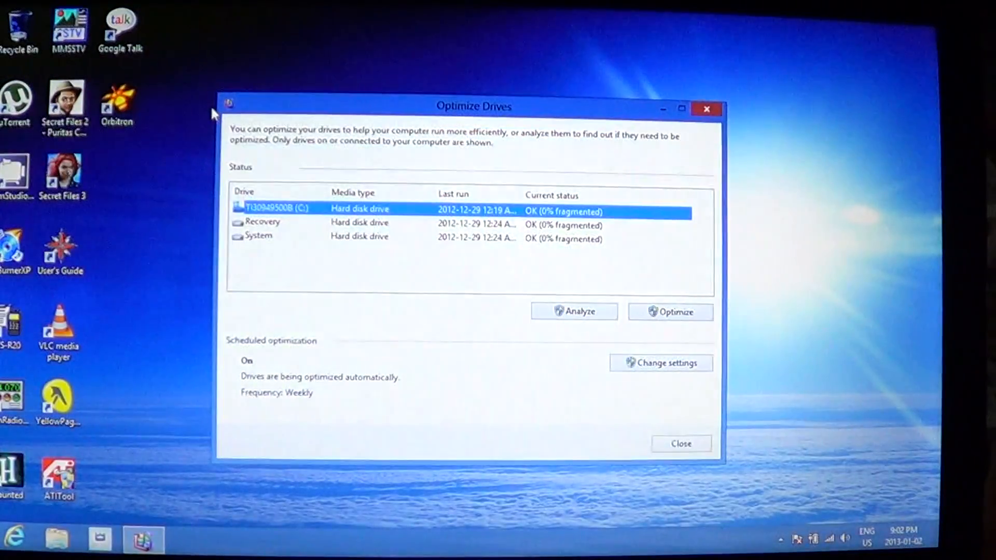
{"action": "mouse_move", "coordinate": [538, 338]}
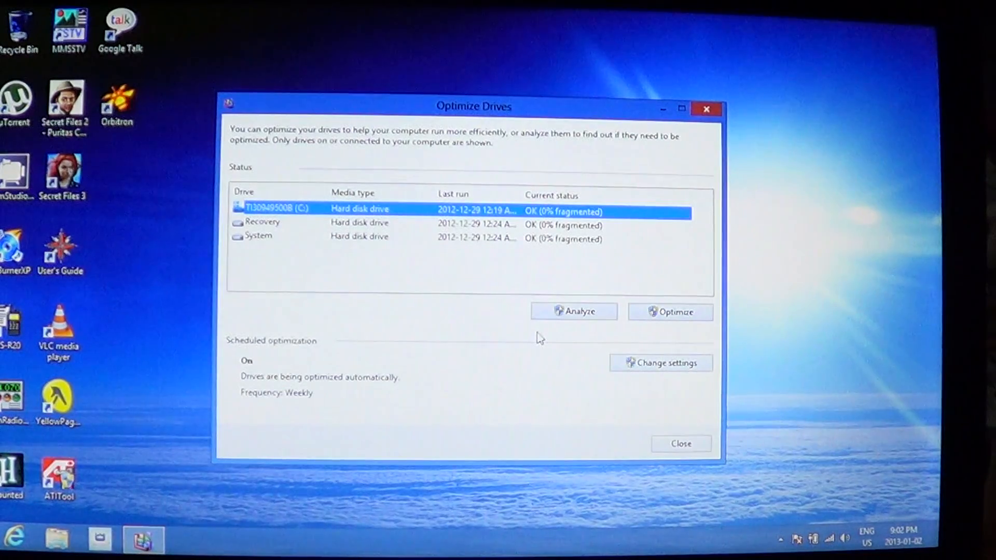
{"action": "mouse_move", "coordinate": [574, 313]}
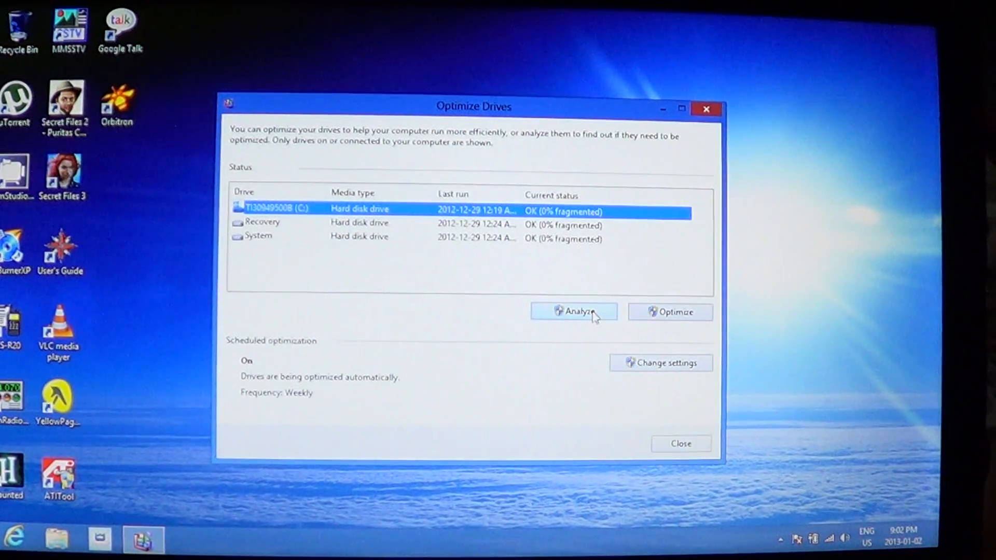
{"action": "mouse_move", "coordinate": [669, 321]}
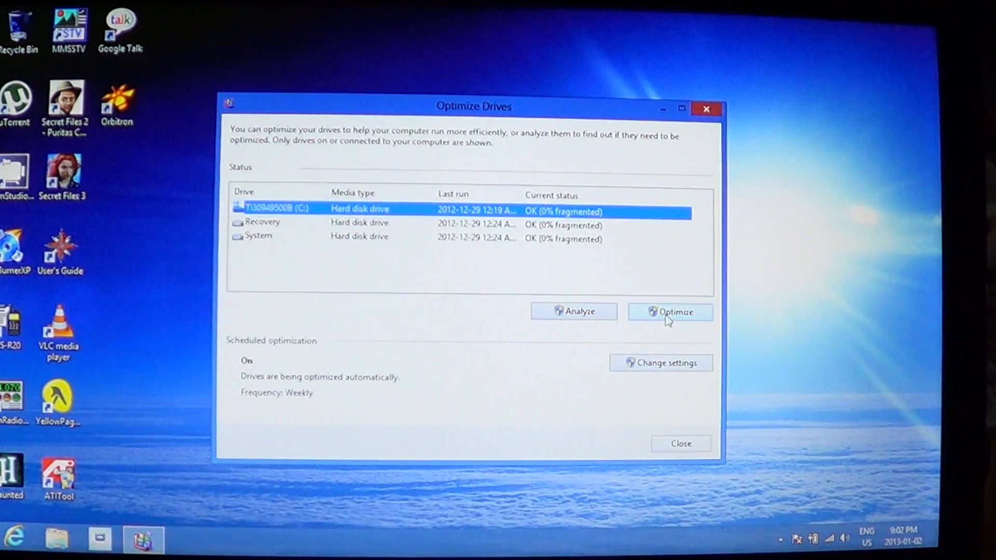
{"action": "mouse_move", "coordinate": [523, 339]}
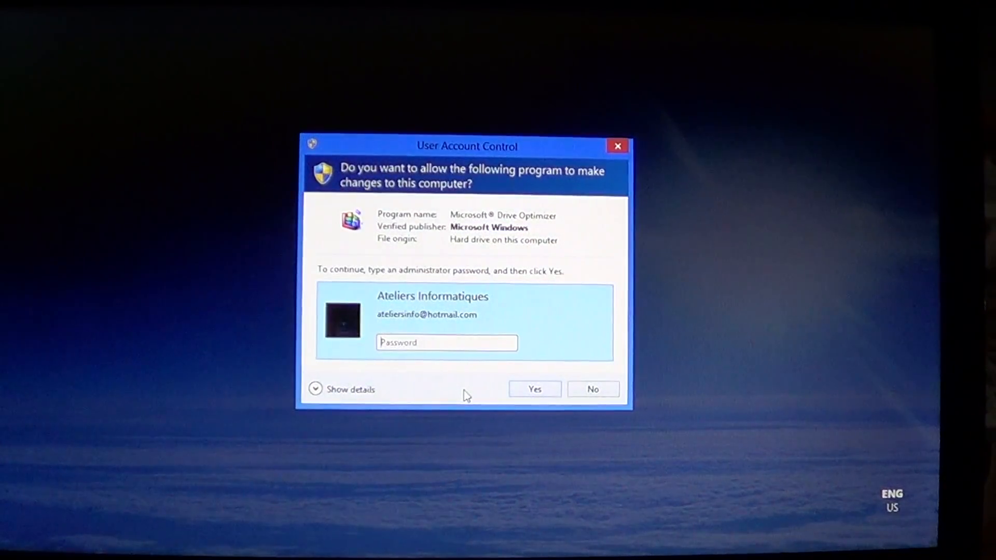
Step: Answer No to the User Account Control prompt, returning to Optimize Drives
{"action": "left_click", "coordinate": [533, 389]}
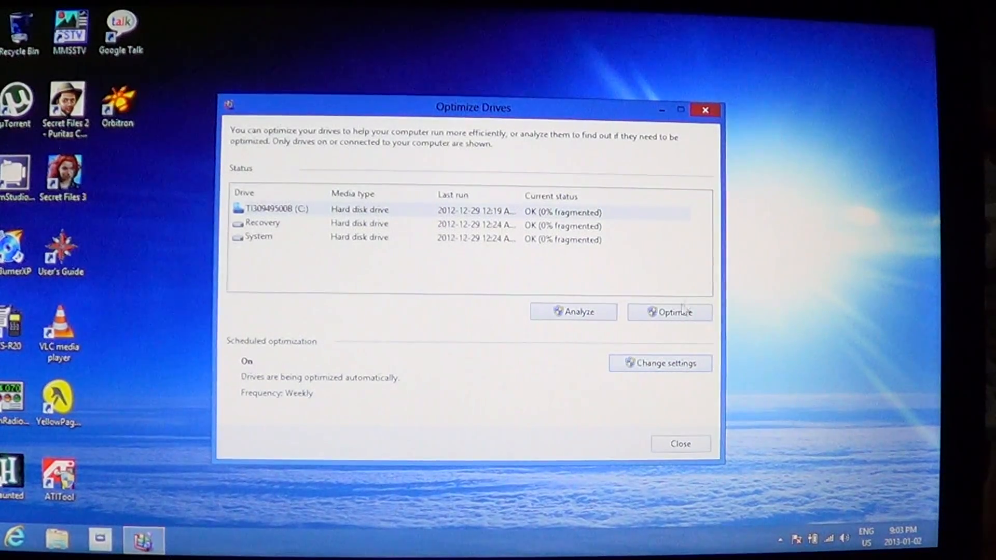
Step: Request Optimize on the selected drive and decline the User Account Control prompt again
{"action": "left_click", "coordinate": [669, 312]}
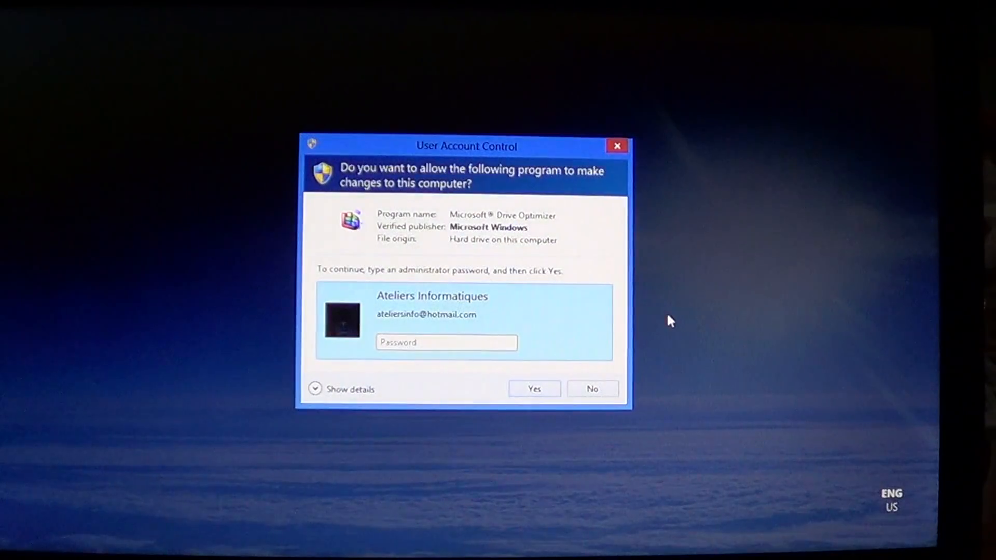
{"action": "left_click", "coordinate": [533, 388]}
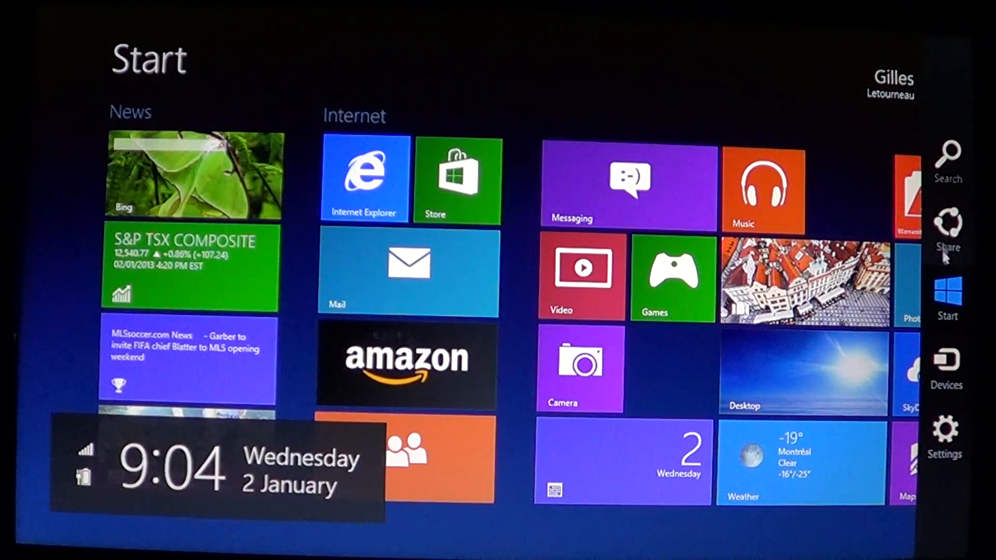
Step: Search the Settings category of the Search charm for "defra", correcting a typo along the way
{"action": "left_click", "coordinate": [947, 159]}
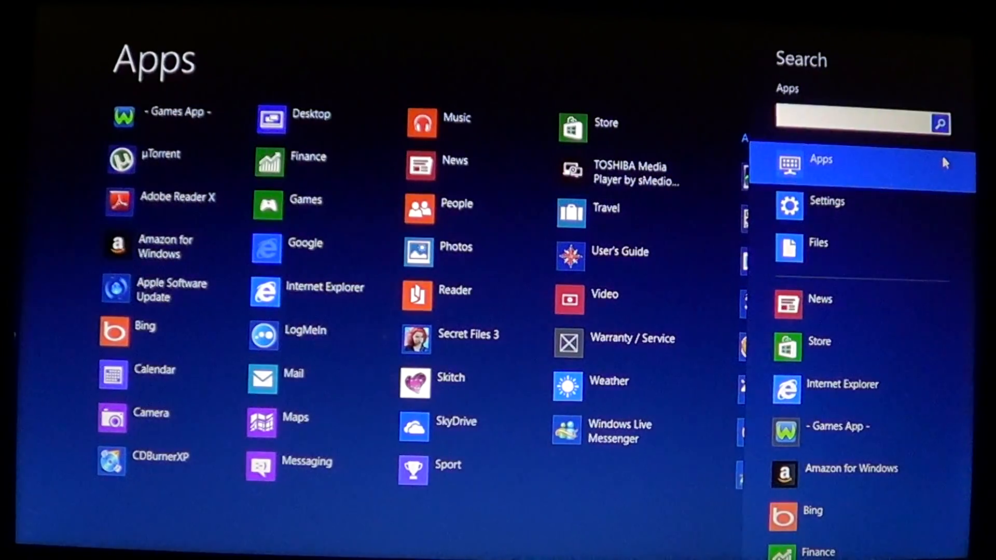
{"action": "left_click", "coordinate": [826, 207]}
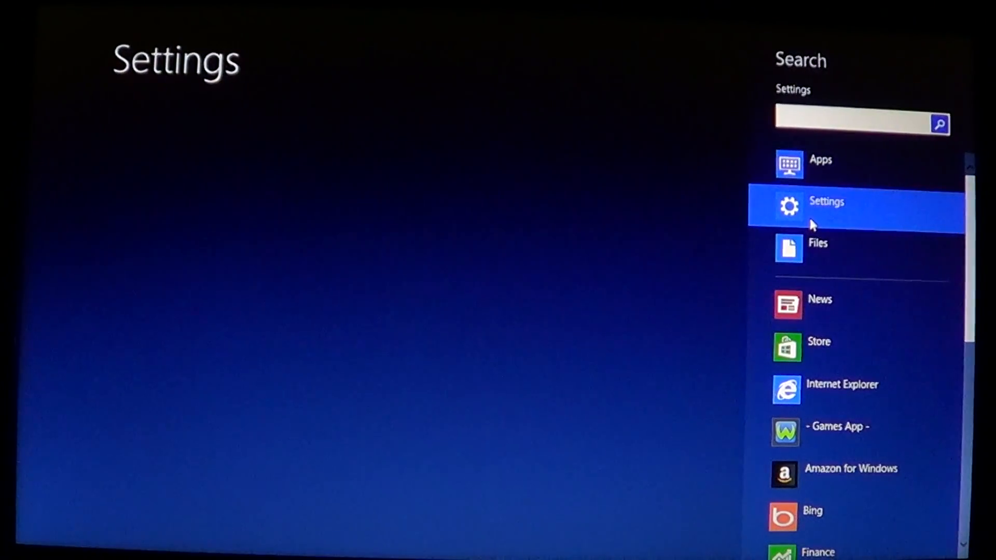
{"action": "type", "text": "defre"}
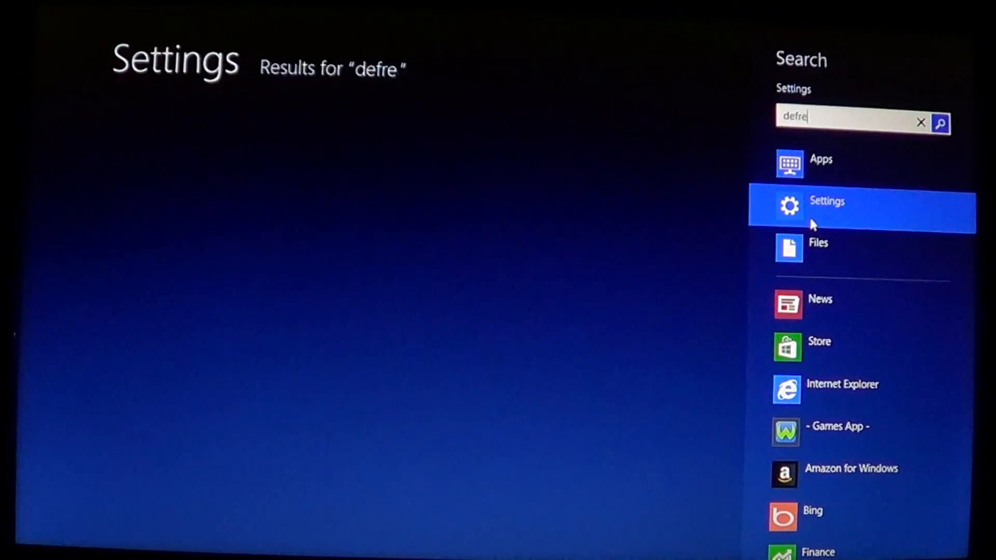
{"action": "type", "text": "a"}
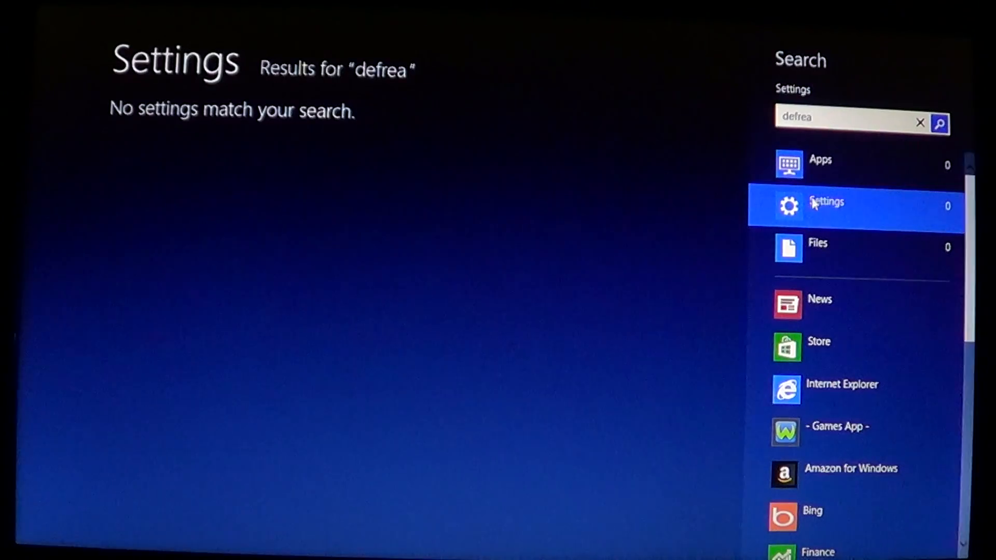
{"action": "key", "text": "backspace"}
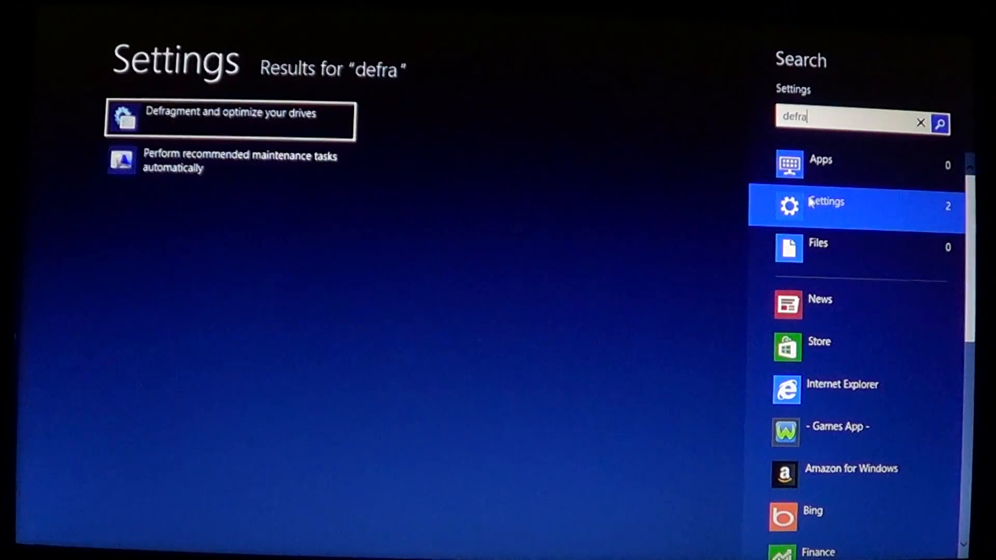
{"action": "mouse_move", "coordinate": [213, 124]}
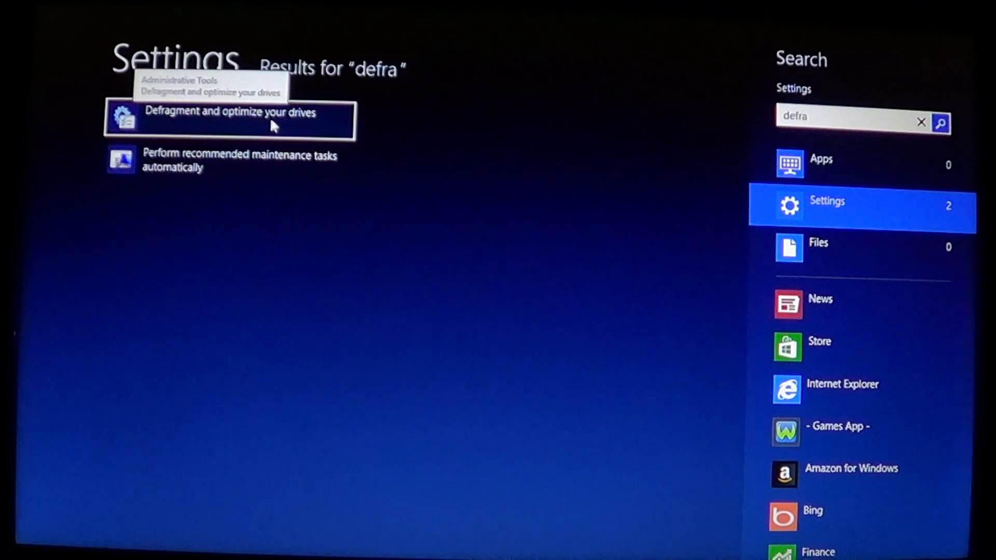
Step: Reopen Optimize Drives from the result, close it, and return to the Start screen
{"action": "left_click", "coordinate": [230, 120]}
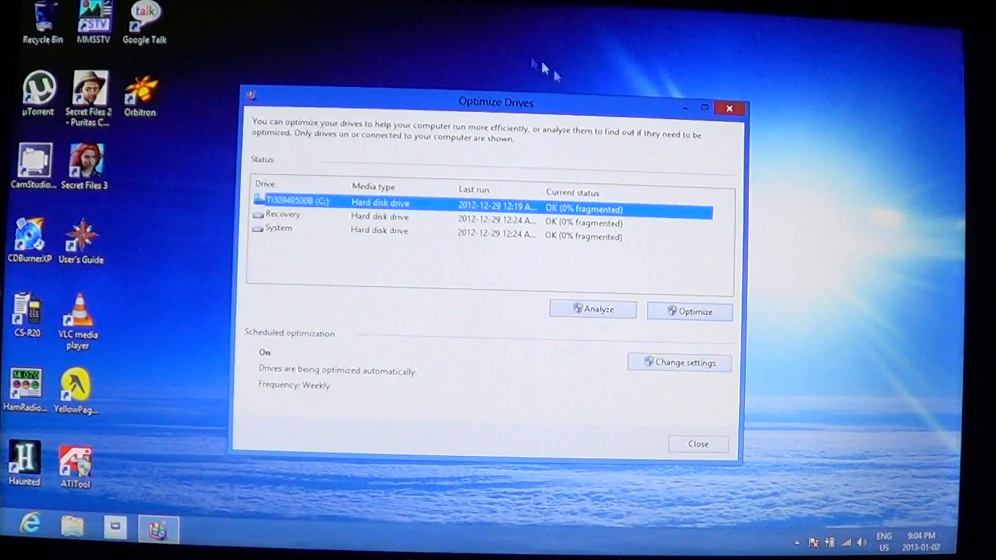
{"action": "left_click", "coordinate": [728, 107]}
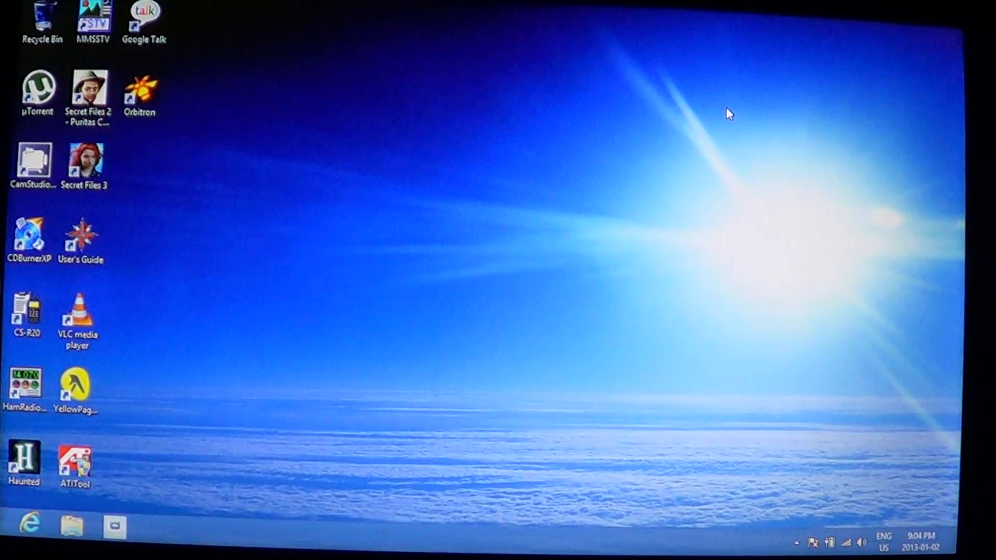
{"action": "key", "text": "Super"}
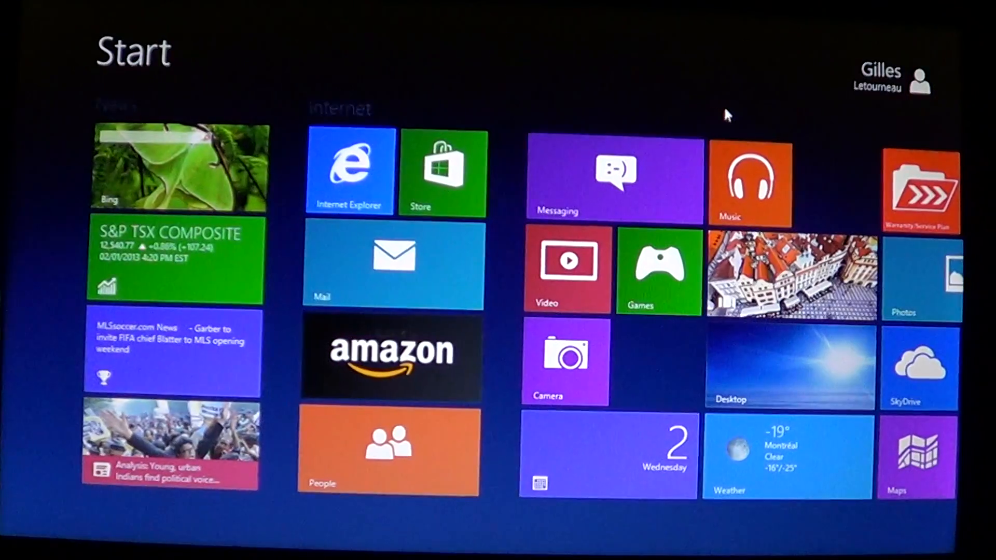